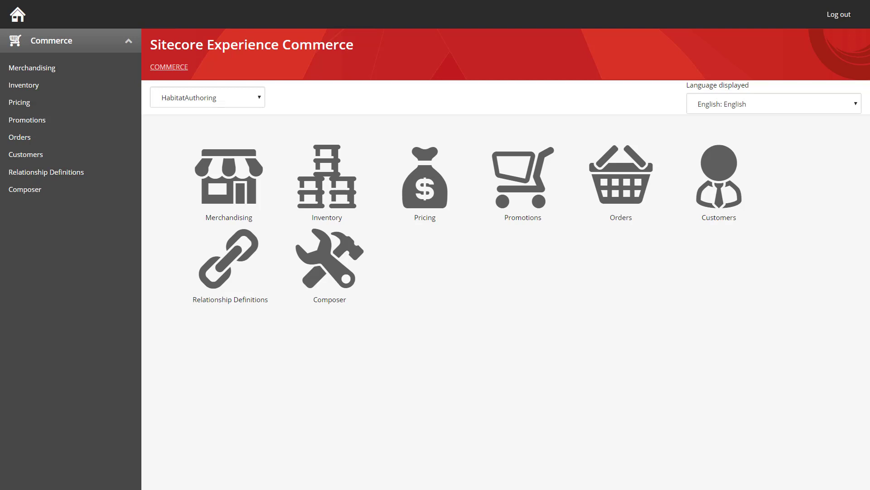
# Go to Merchandising > Promotions to reach the dashboard listing Habitat_PromotionBook.
pyautogui.click(229, 175)
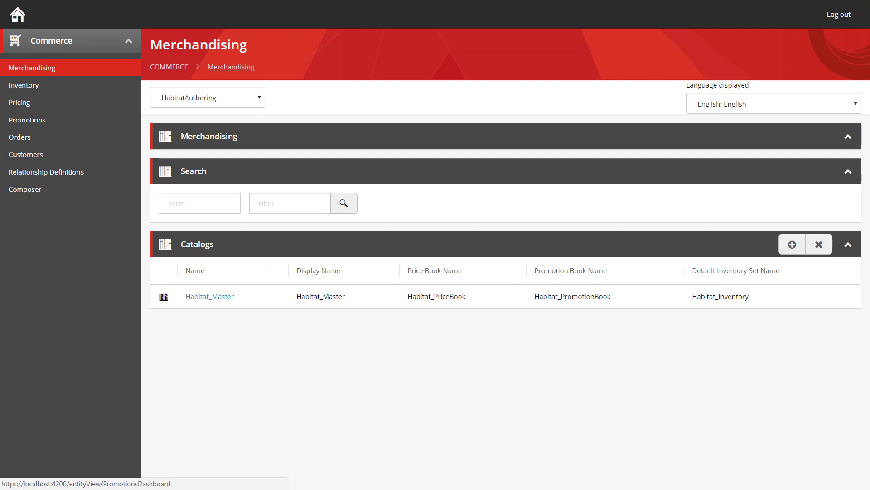
pyautogui.click(26, 120)
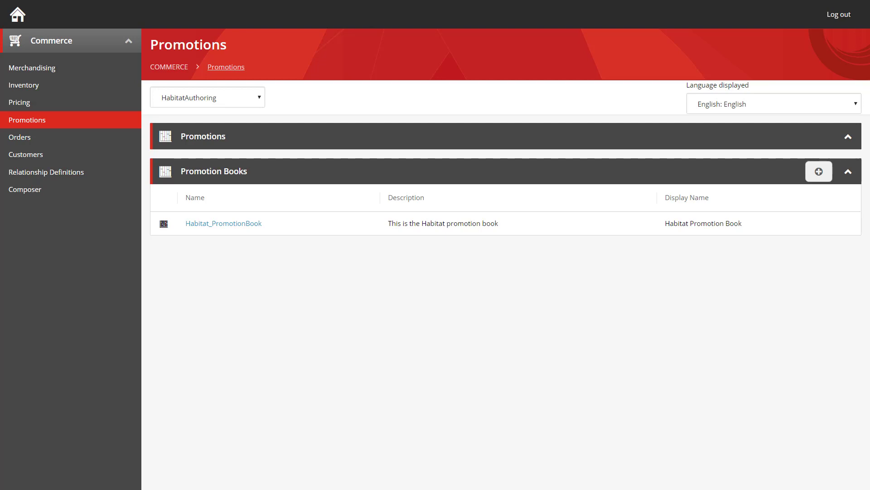
# Open Habitat_PromotionBook and bring its approved promotions list into view.
pyautogui.click(223, 223)
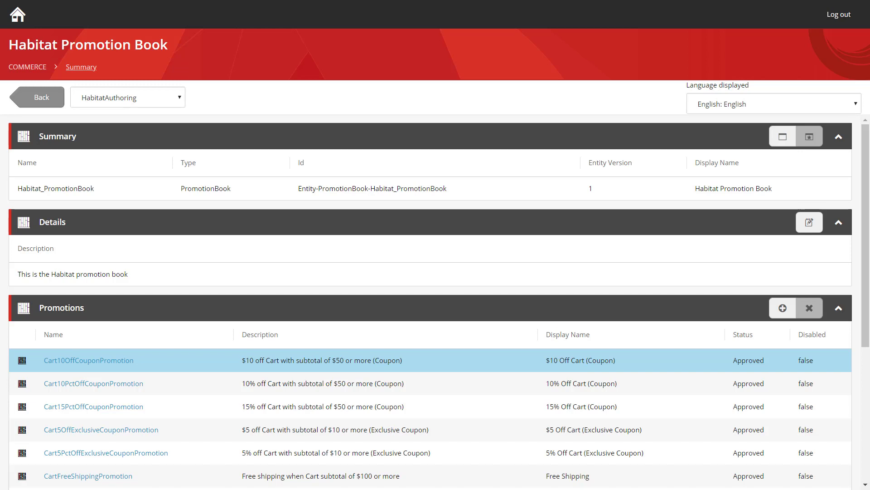
pyautogui.scroll(-3)
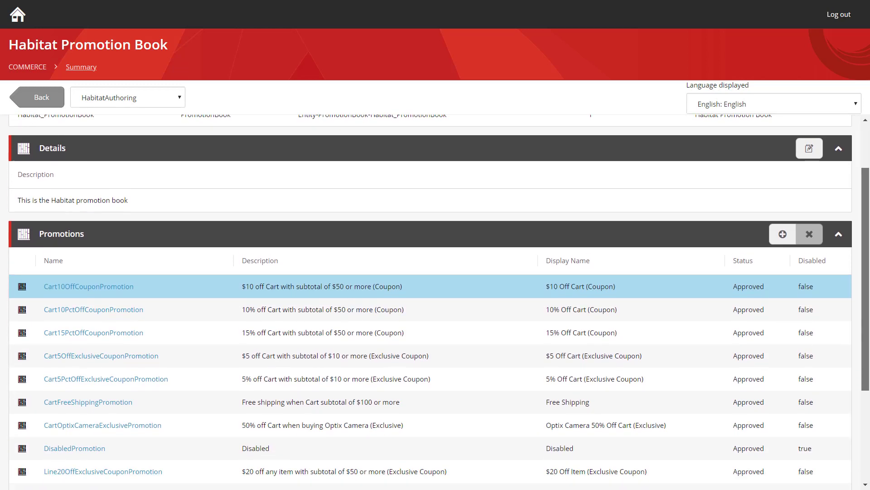
pyautogui.scroll(-3)
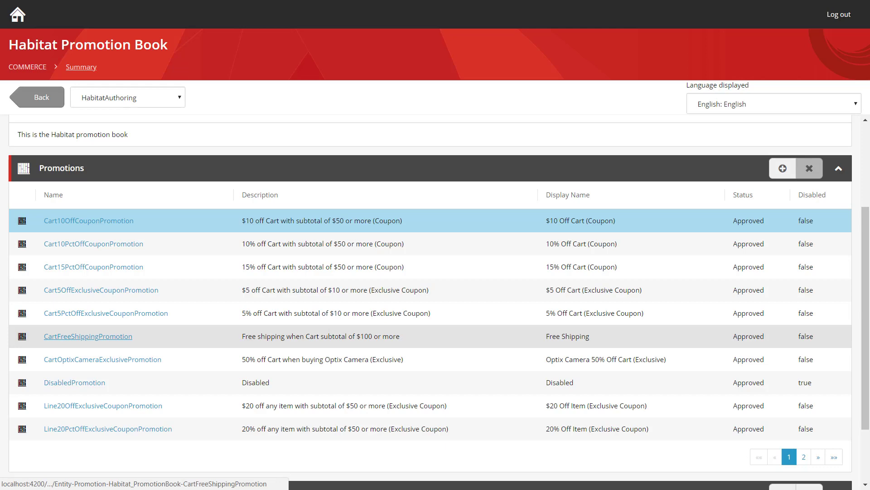
# Open CartFreeShippingPromotion to view its details, qualifications and benefits.
pyautogui.click(87, 335)
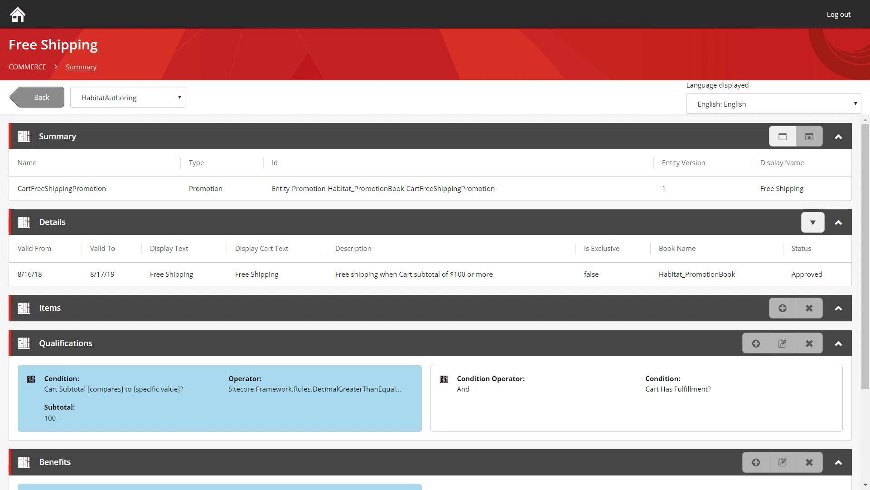
pyautogui.scroll(-3)
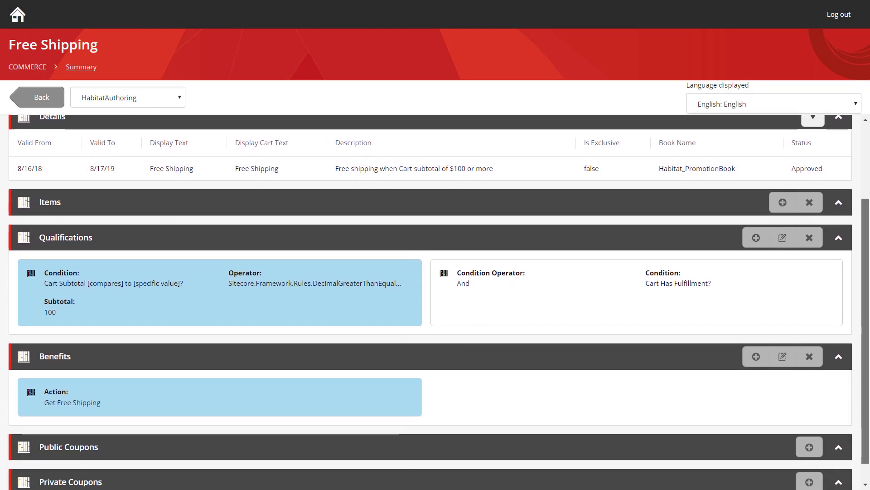
pyautogui.scroll(-3)
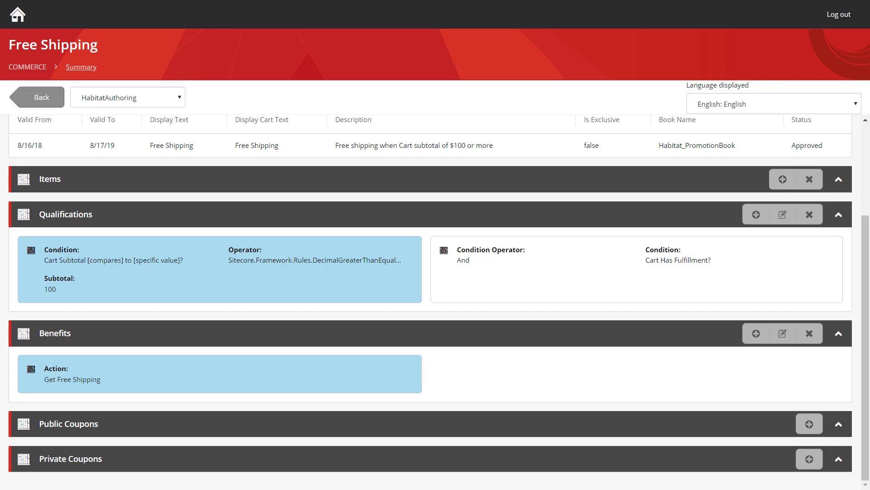
pyautogui.moveTo(36, 97)
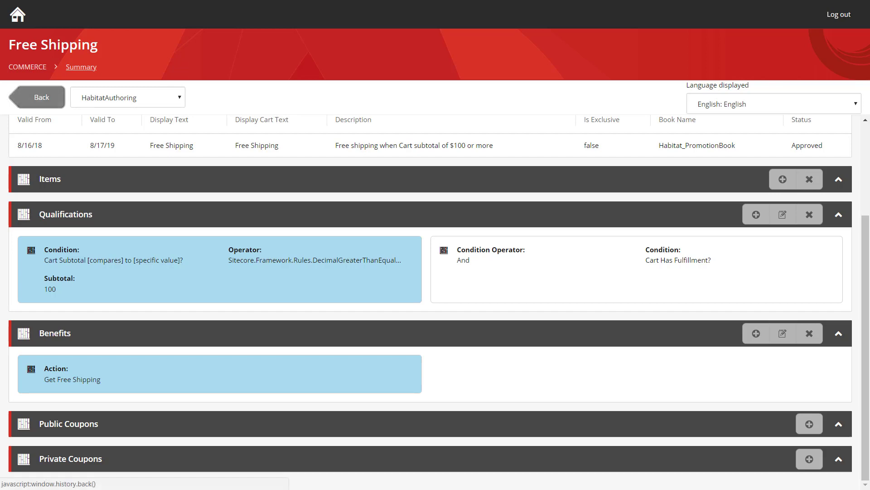
# Return to the Habitat promotion book and start a new promotion from its Promotions section.
pyautogui.click(36, 97)
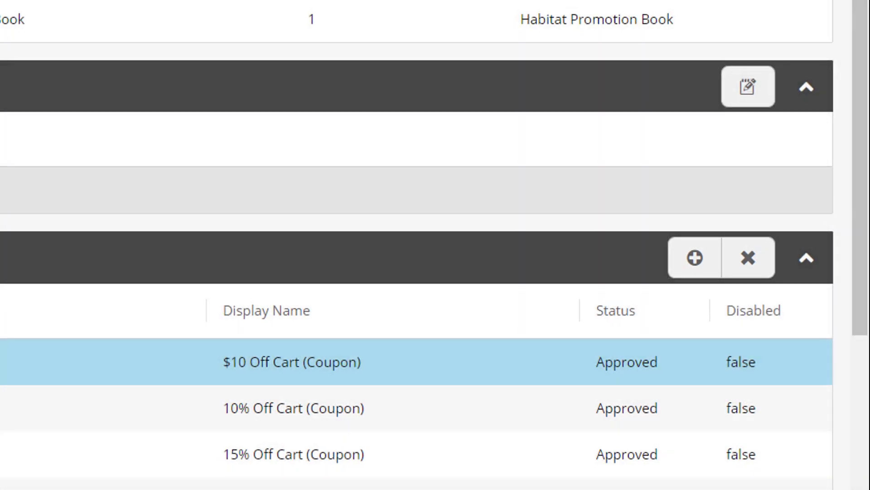
pyautogui.click(692, 259)
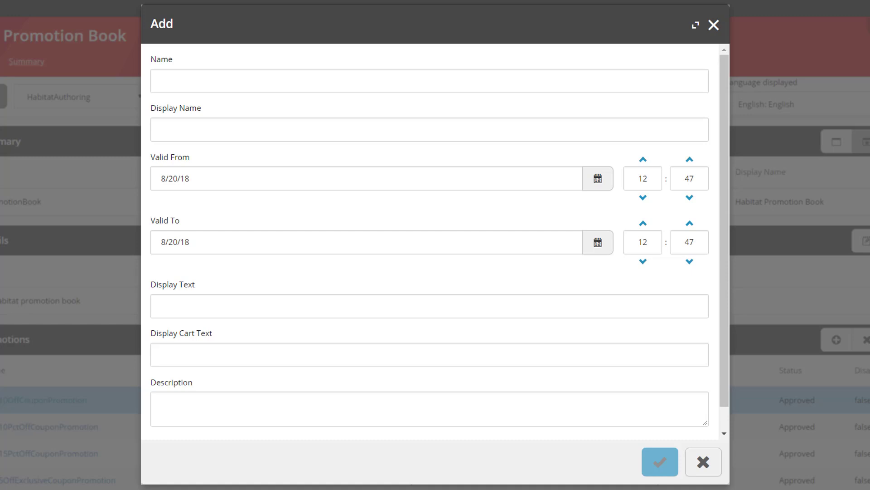
# Name the promotion Cart200Total10Off, title it 'Cart Total > 200, 10% off' and set a December start date.
pyautogui.write('c')
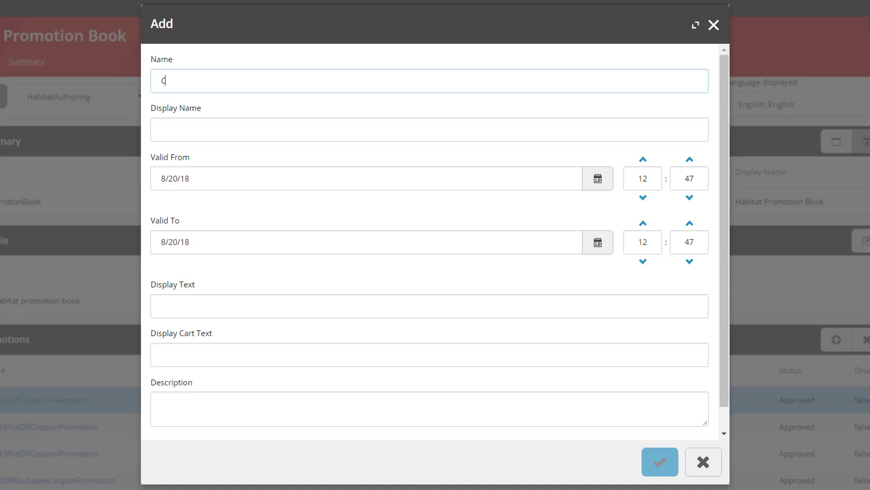
pyautogui.write('Cart200Total')
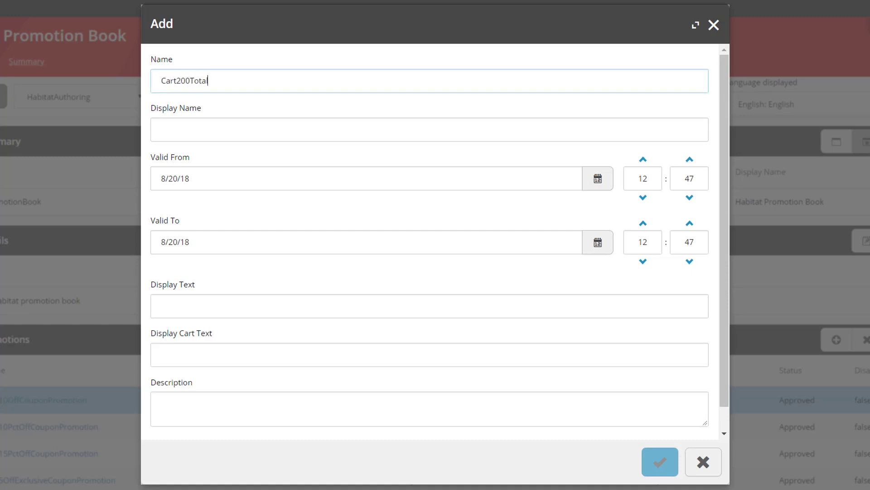
pyautogui.write('10Off')
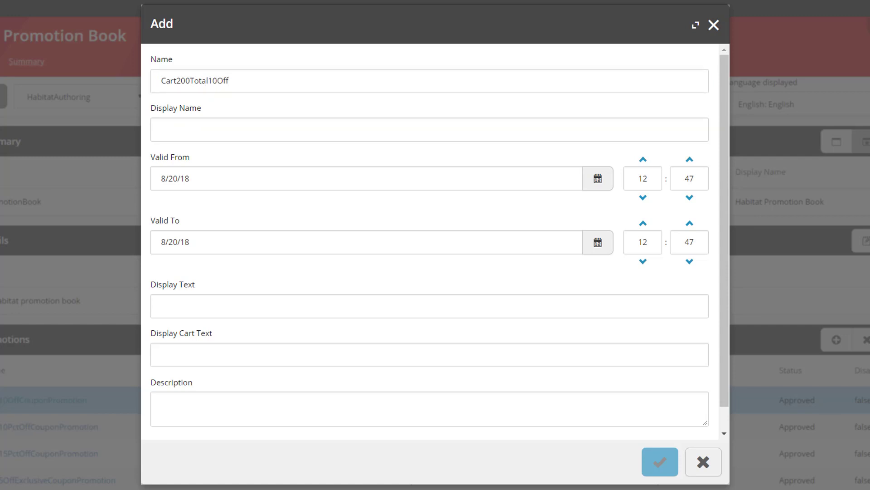
pyautogui.write('c')
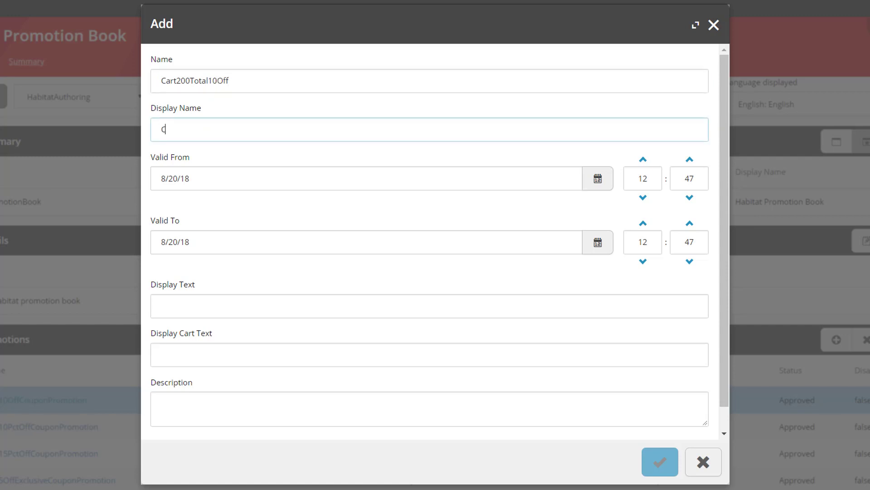
pyautogui.write('art Total > 200')
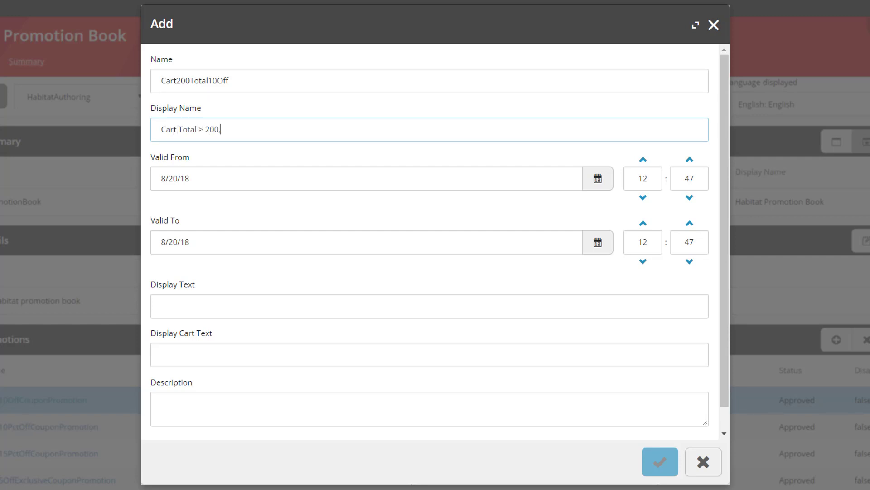
pyautogui.write(', 10% off')
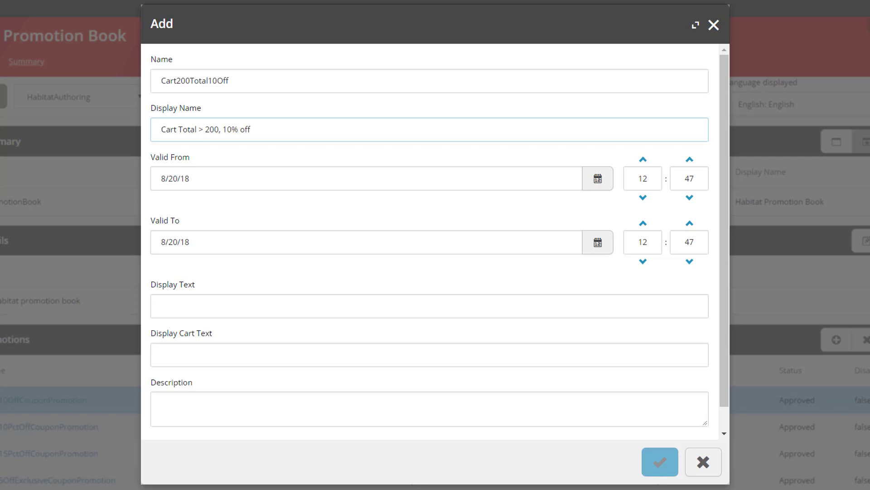
pyautogui.click(598, 179)
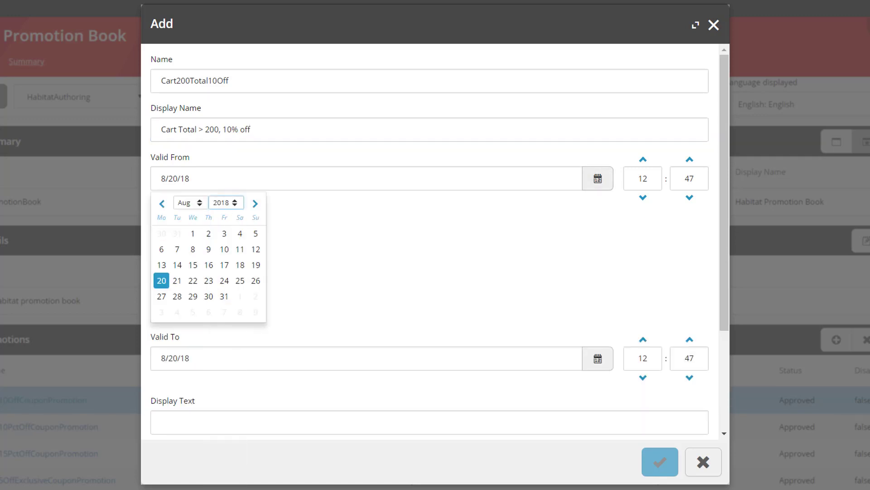
pyautogui.click(189, 202)
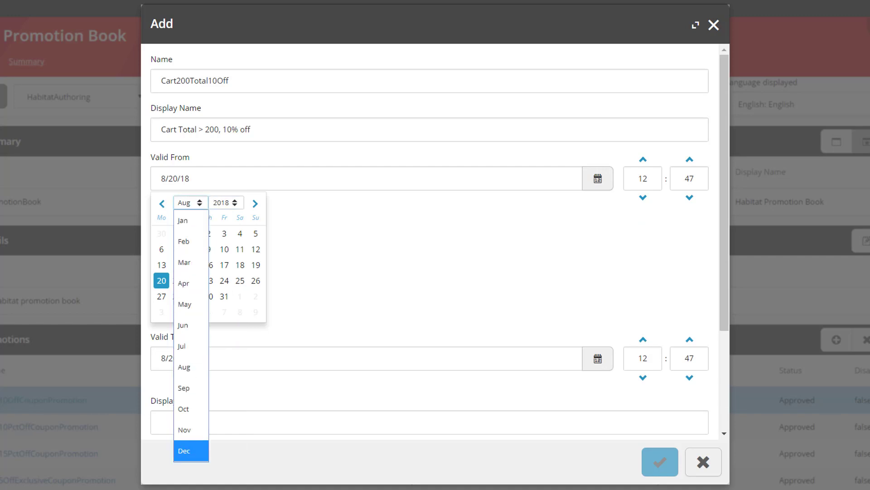
pyautogui.click(183, 451)
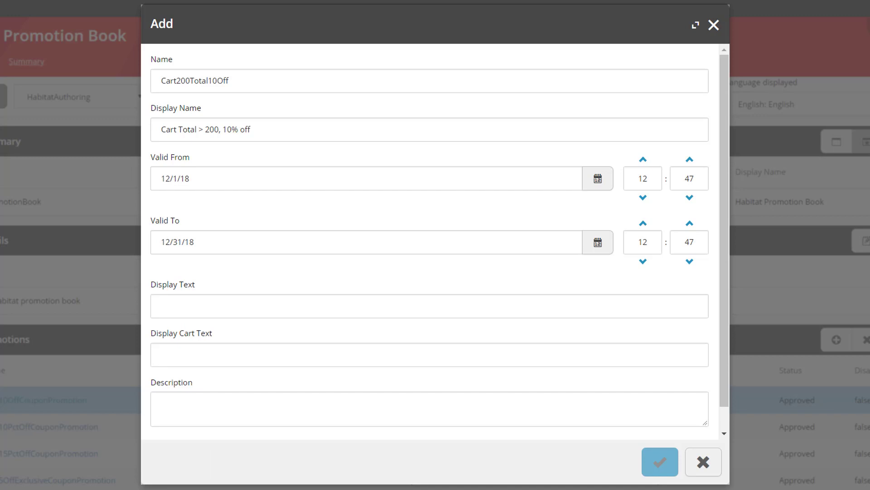
pyautogui.write('Cart Total > 200, 10% off')
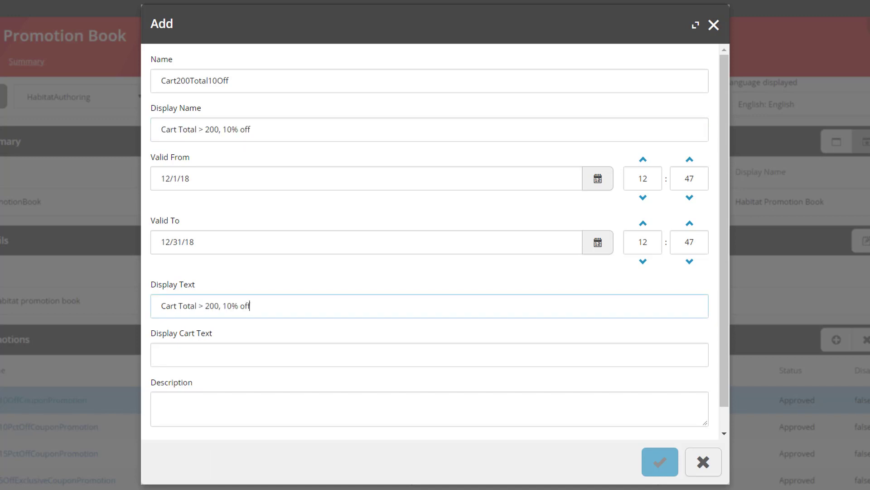
# Enter cart text 'Cart greater than $200, 10% off!'.
pyautogui.click(429, 355)
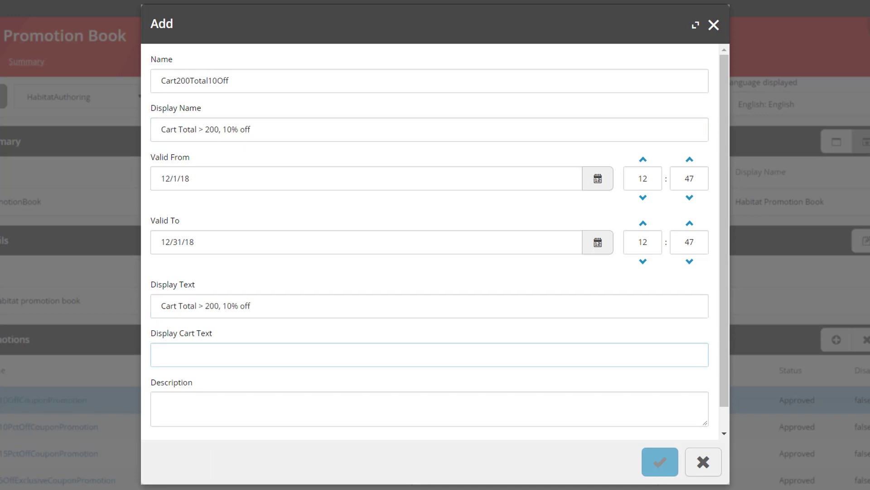
pyautogui.click(429, 354)
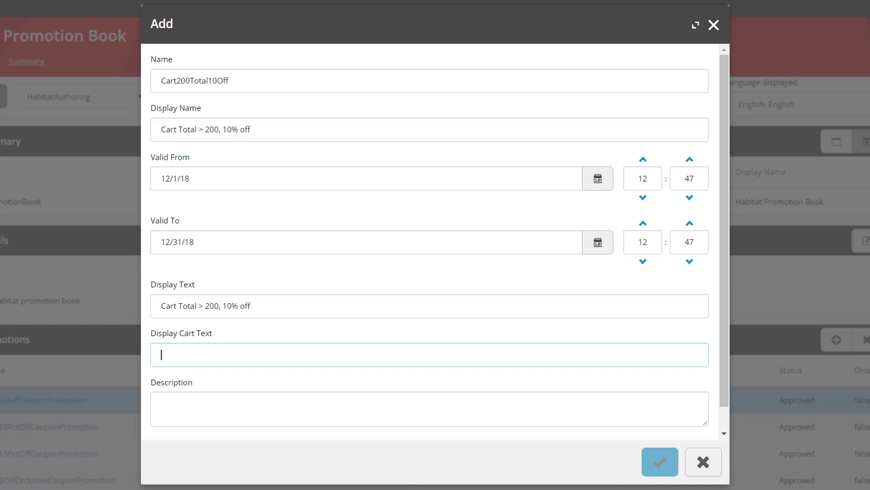
pyautogui.write('Cart total is')
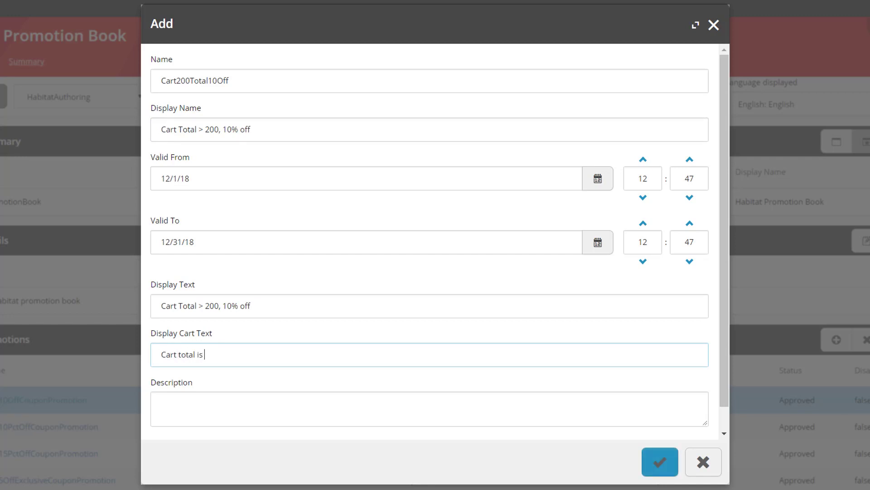
pyautogui.write('greater than')
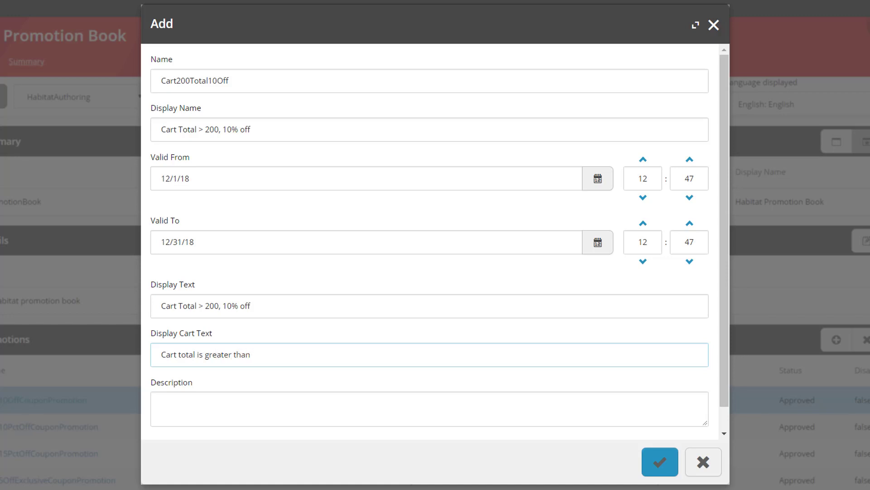
pyautogui.write('$200, 10')
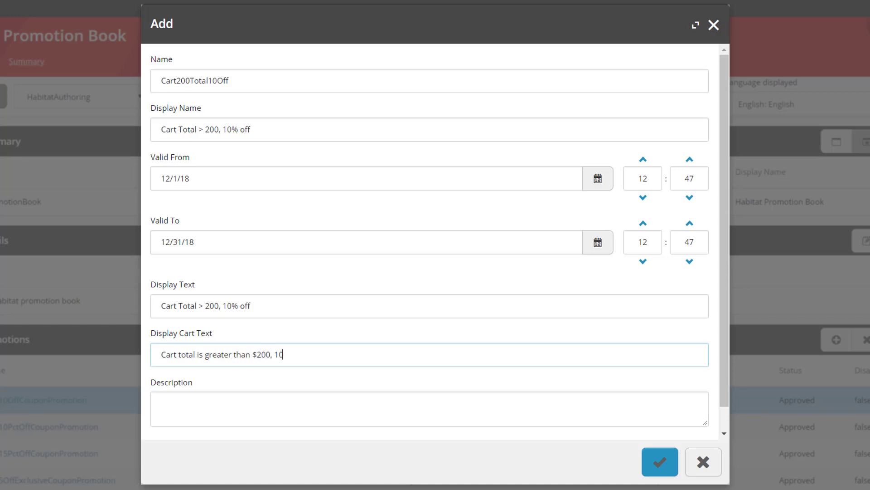
pyautogui.write('% off!')
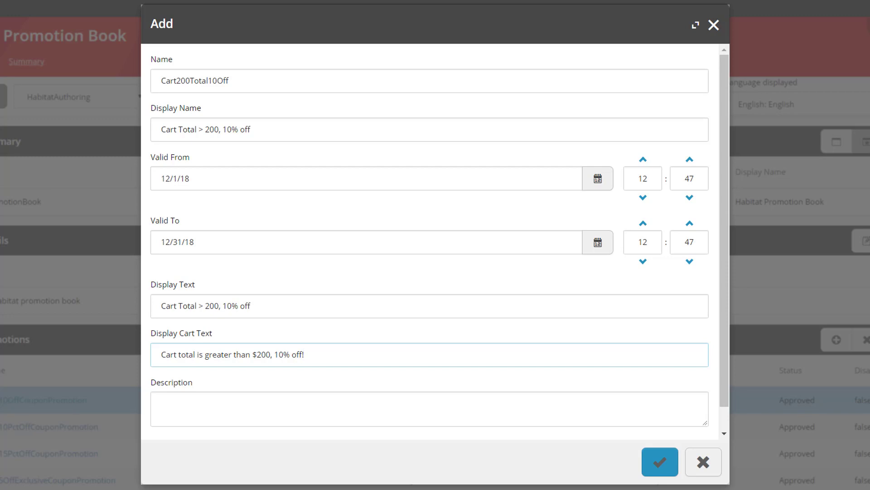
# Describe it as applying when the cart total is greater than $200, save, and open Cart200Total10Off.
pyautogui.click(429, 409)
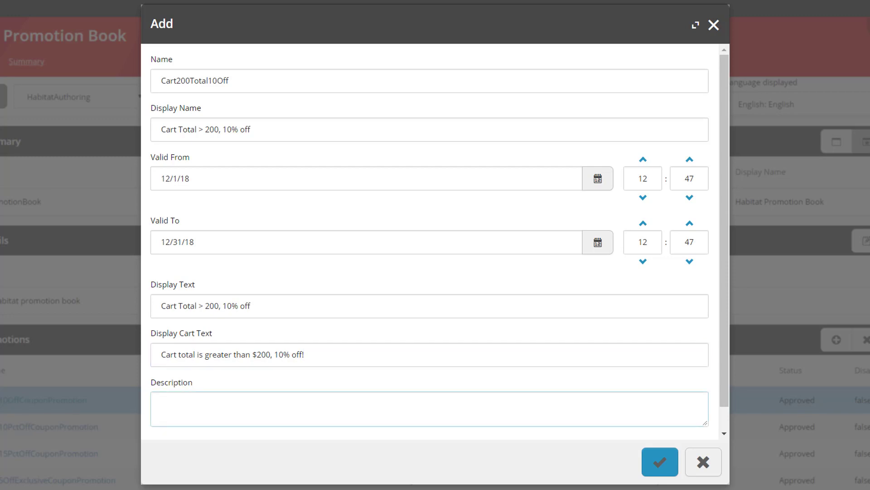
pyautogui.write('When th')
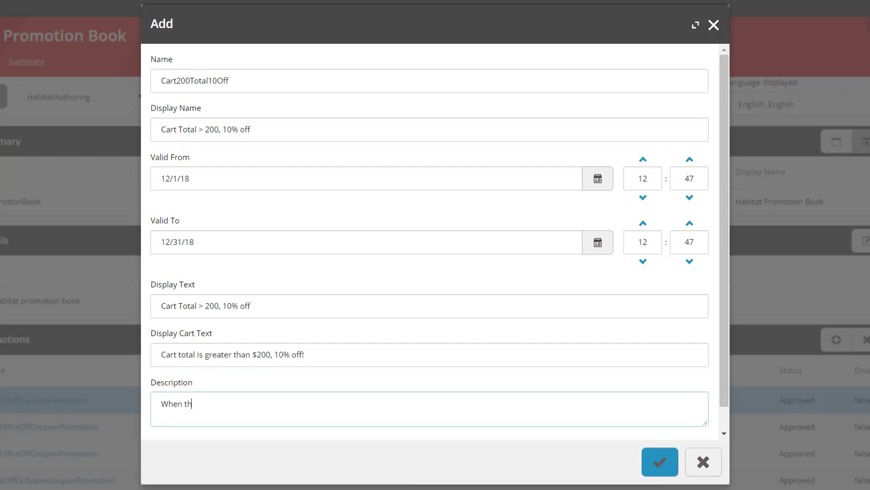
pyautogui.write('e cart total is')
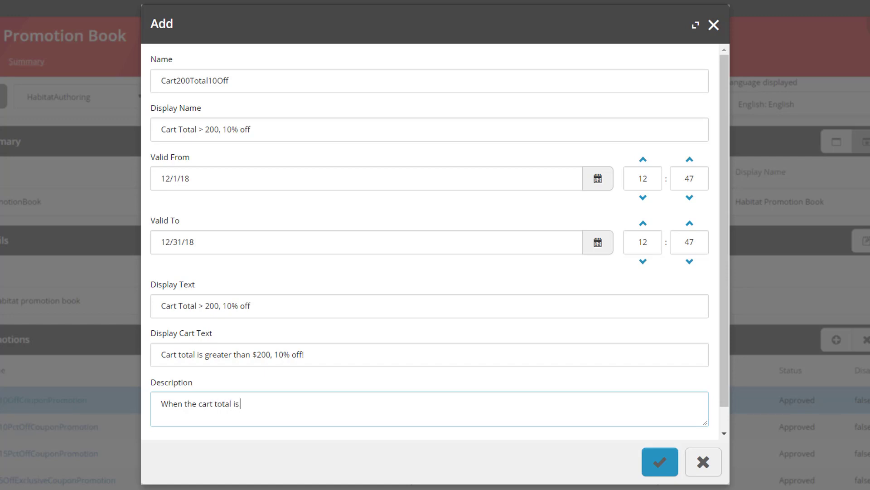
pyautogui.write('greater than')
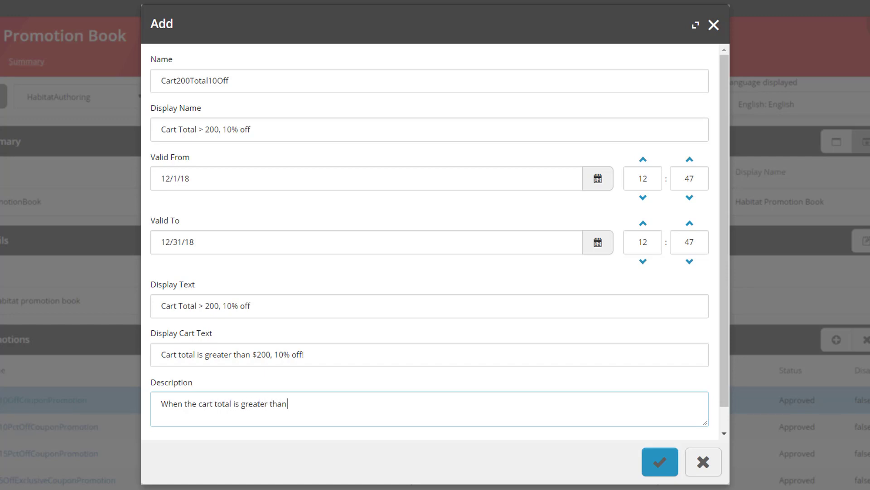
pyautogui.write('$200, you get 10% off t')
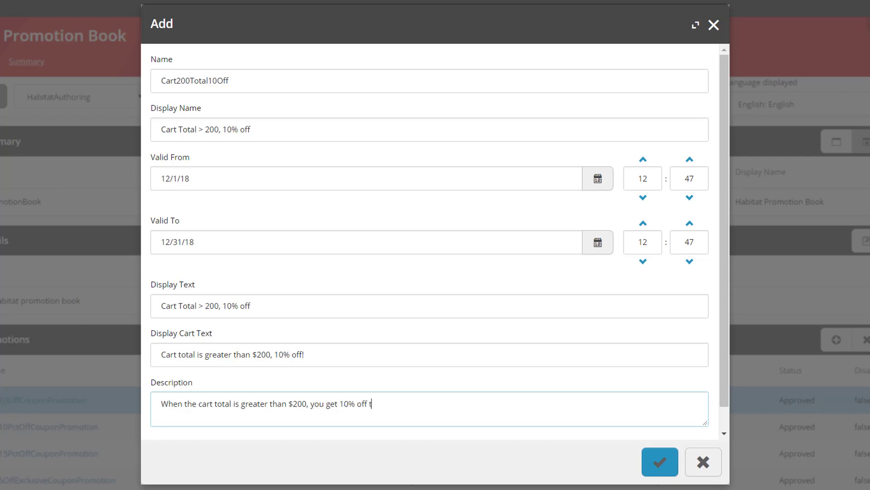
pyautogui.write('he cart total')
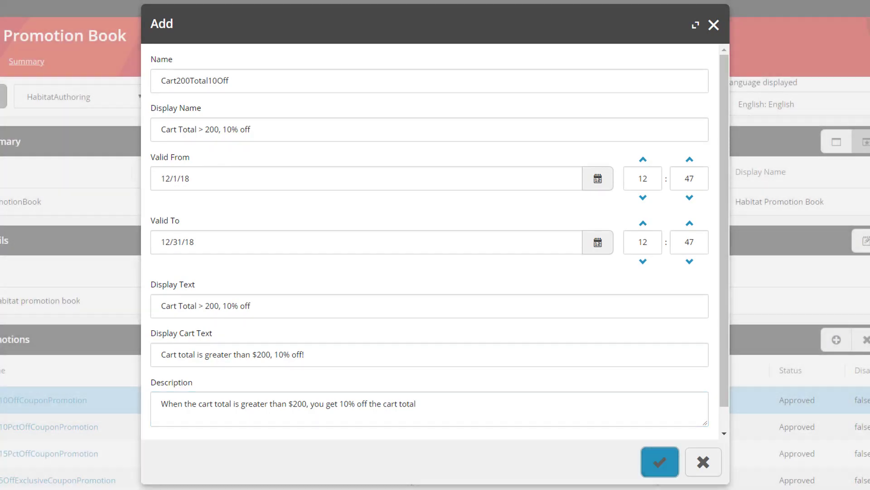
pyautogui.click(660, 462)
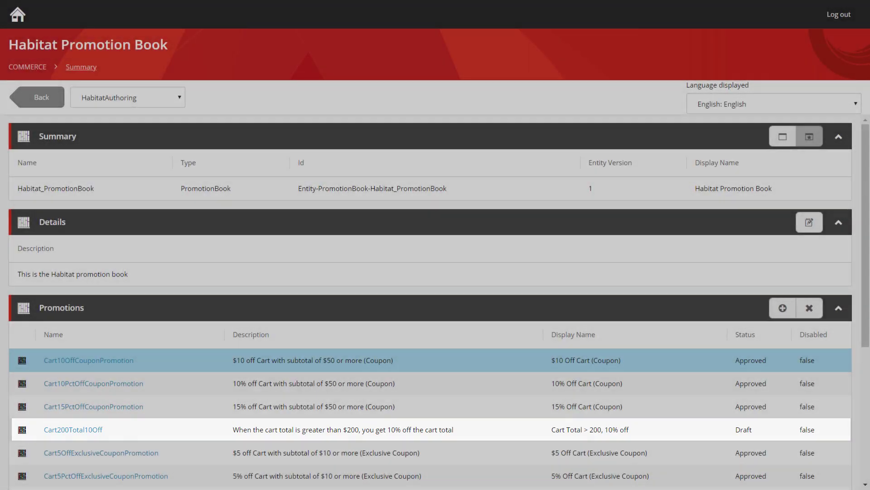
pyautogui.click(73, 428)
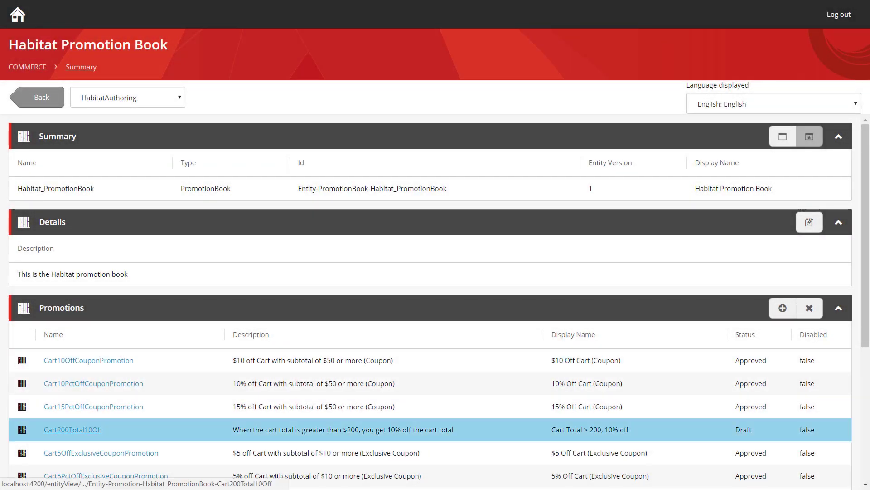
pyautogui.click(73, 429)
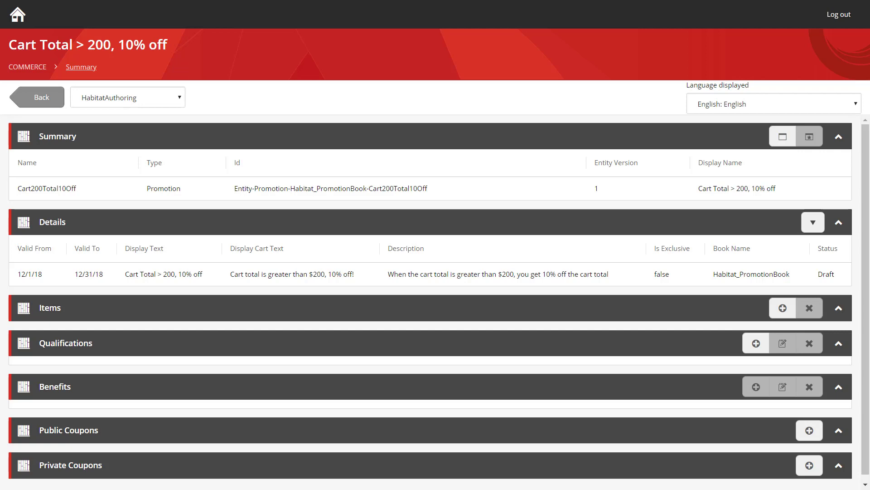
# Add a qualification: Cart Subtotal DecimalGreaterThanEqualToOperator 200.
pyautogui.click(755, 343)
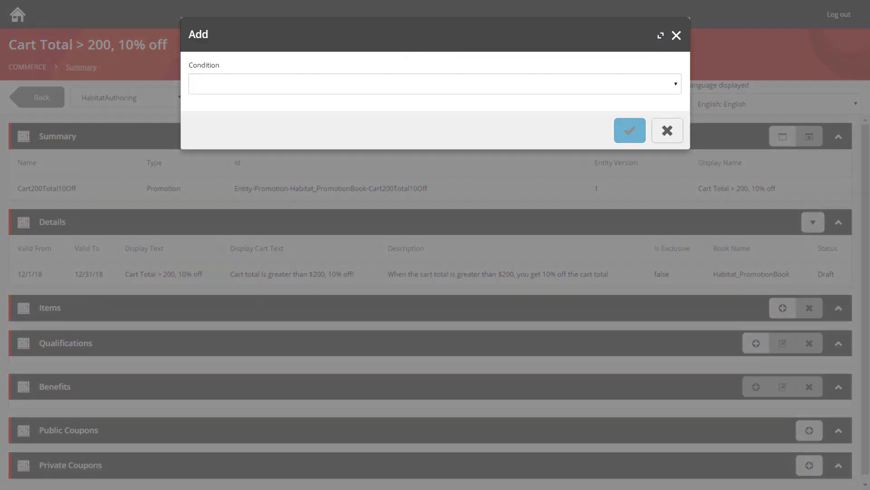
pyautogui.click(434, 83)
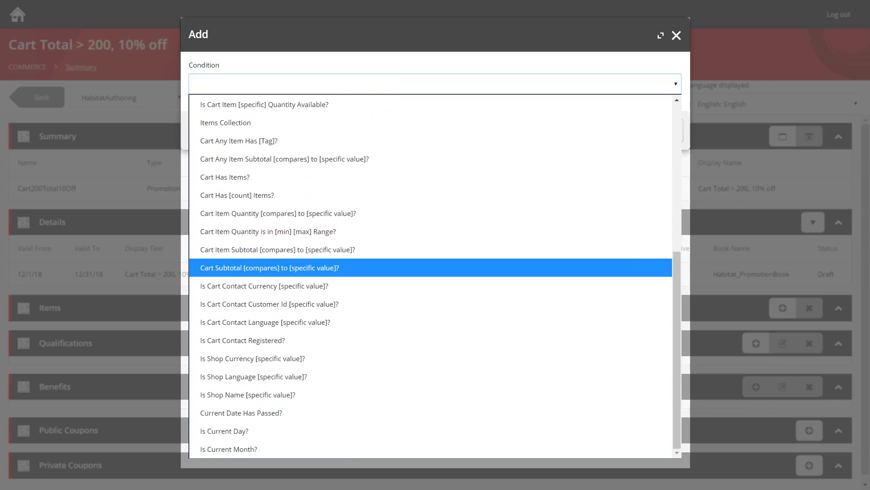
pyautogui.click(268, 267)
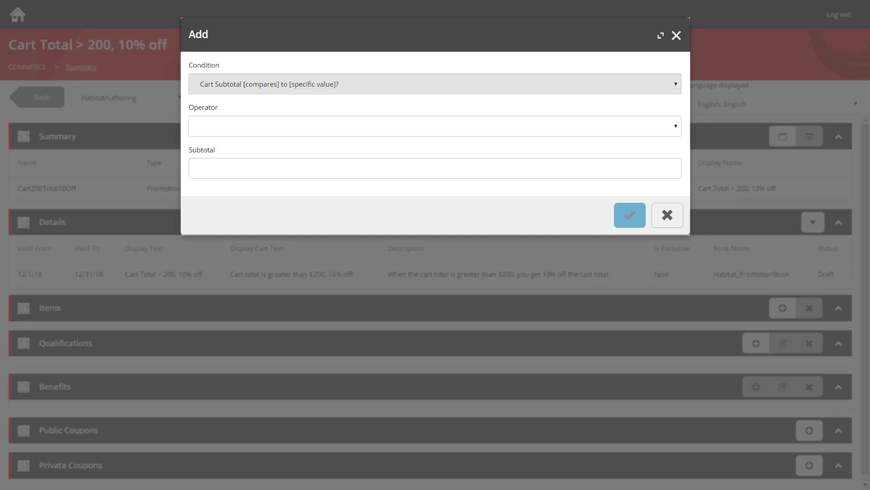
pyautogui.click(434, 126)
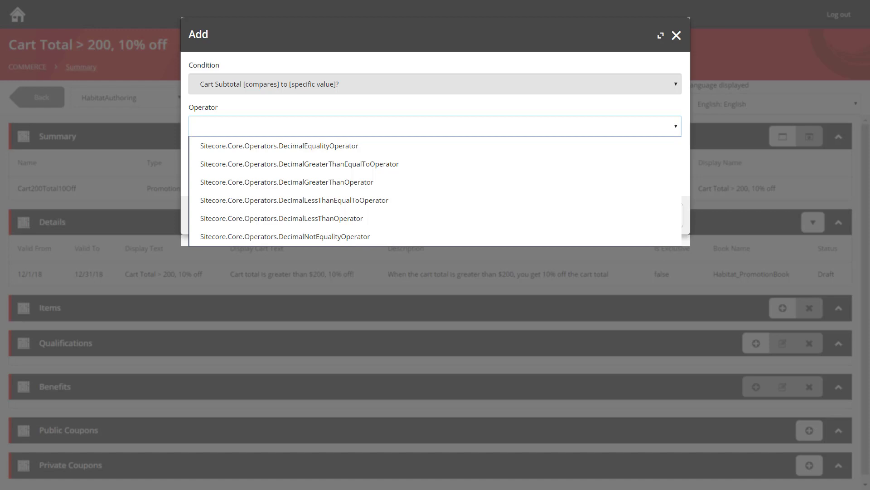
pyautogui.click(300, 163)
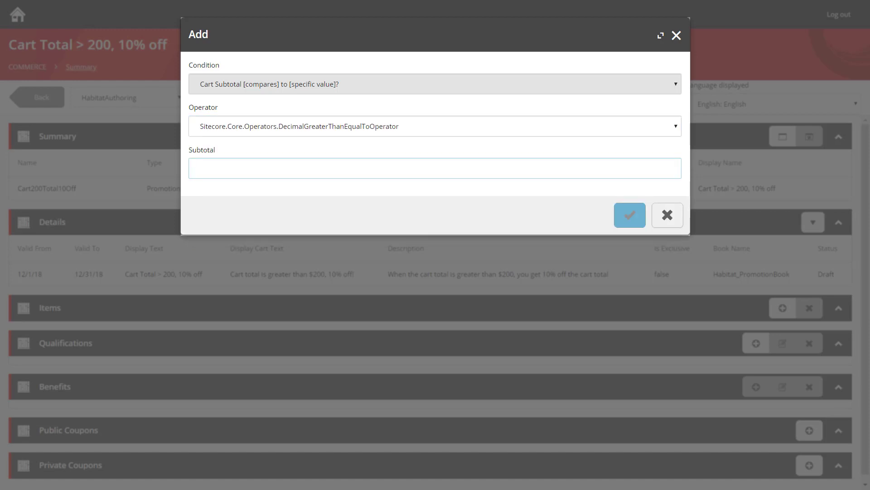
pyautogui.write('200')
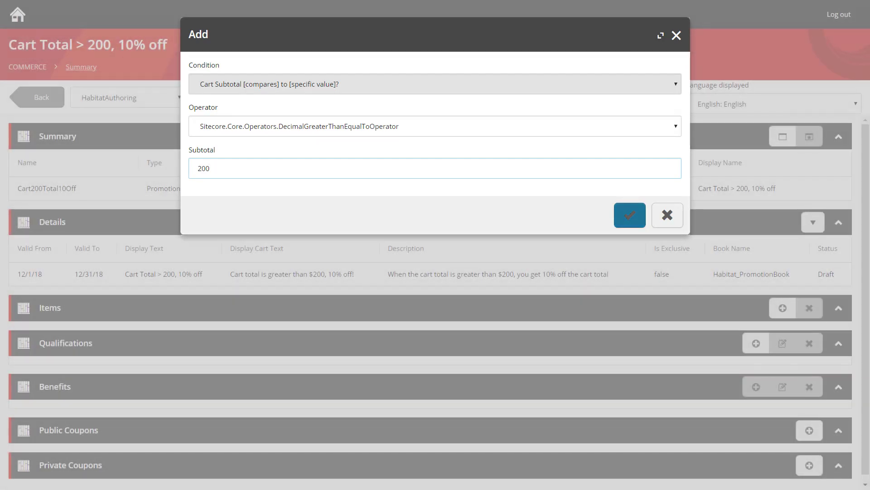
pyautogui.click(629, 215)
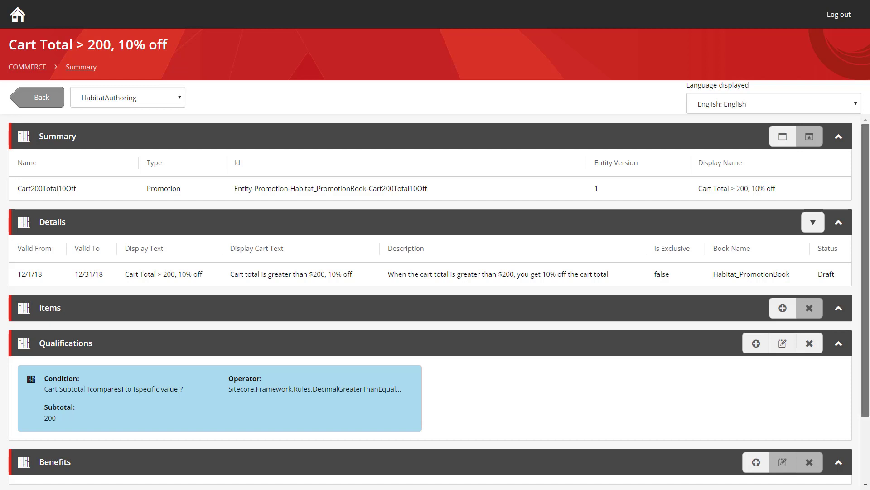
# Add a benefit of Get Cart Subtotal 10 Percent Off.
pyautogui.scroll(-3)
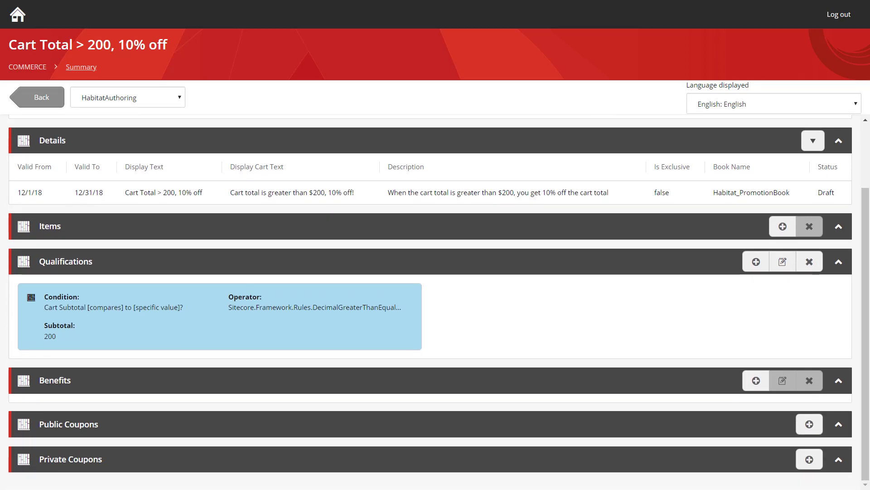
pyautogui.click(755, 380)
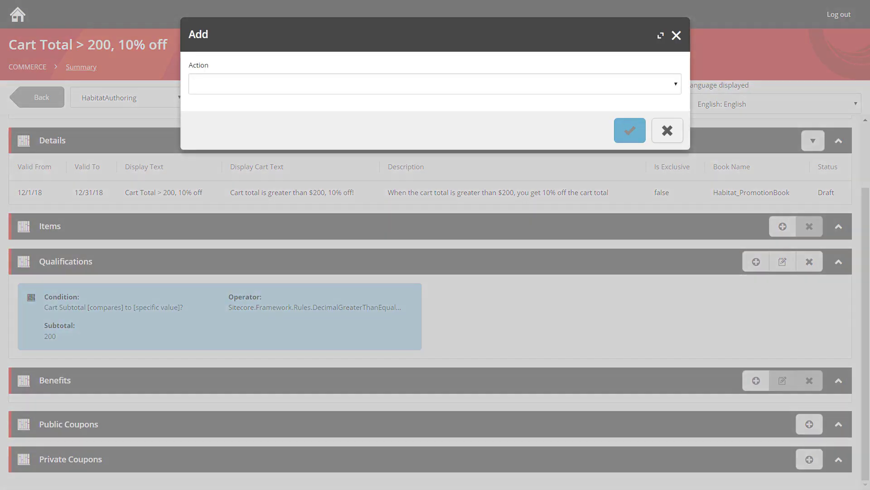
pyautogui.click(433, 83)
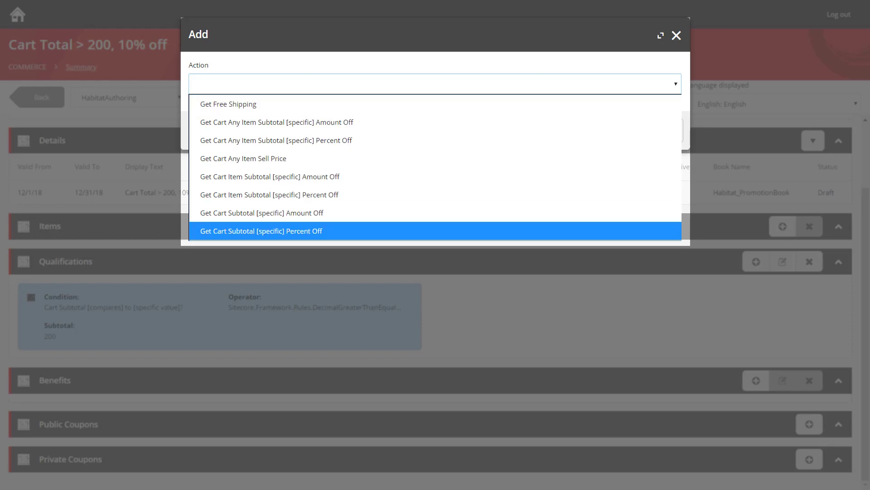
pyautogui.click(261, 230)
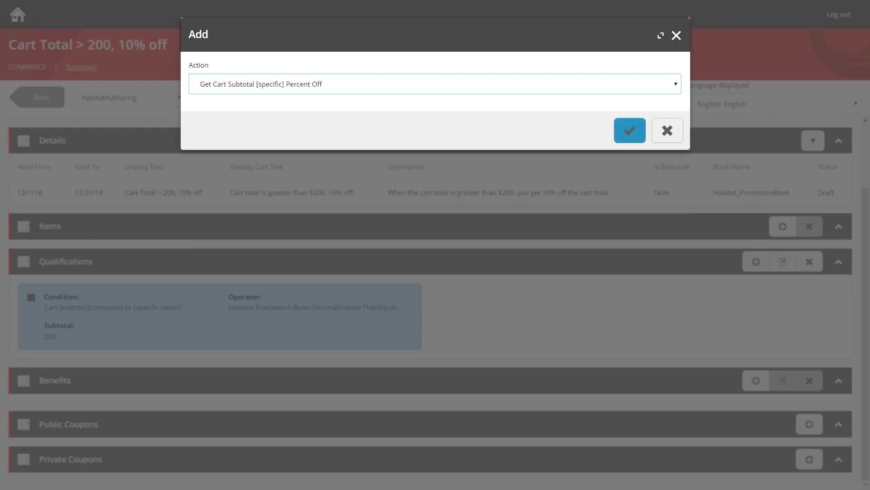
pyautogui.click(434, 84)
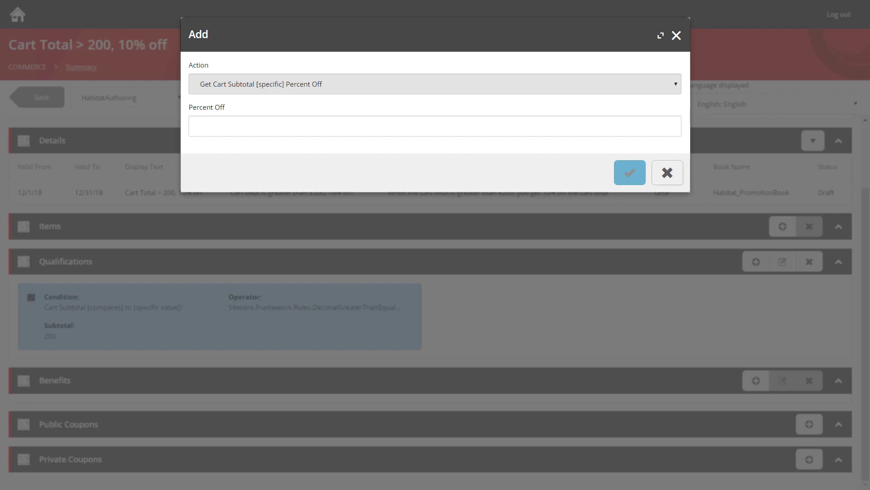
pyautogui.click(434, 125)
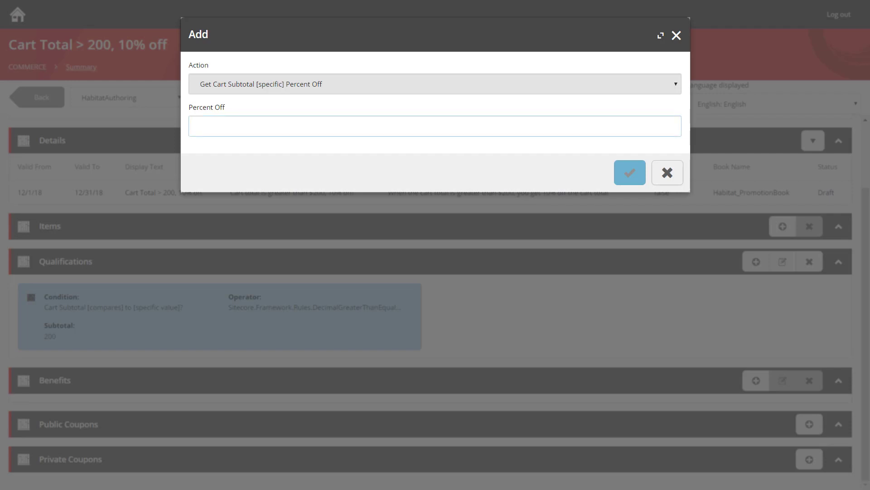
pyautogui.write('10')
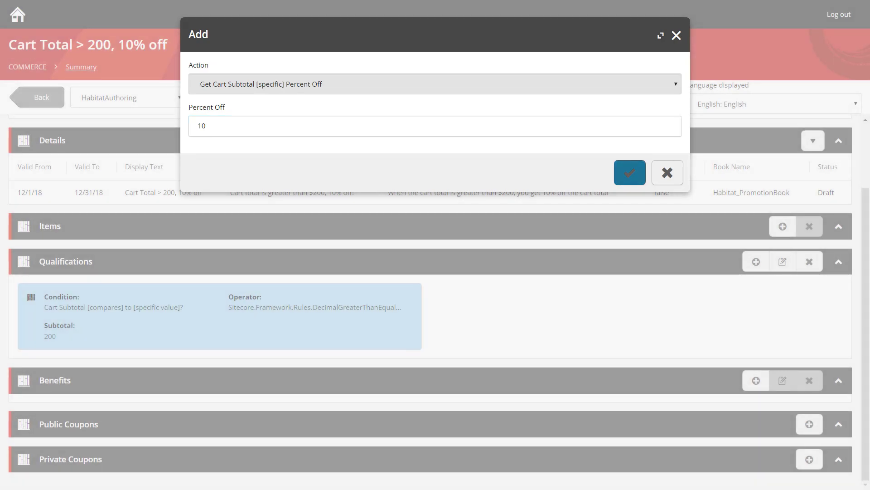
pyautogui.click(630, 172)
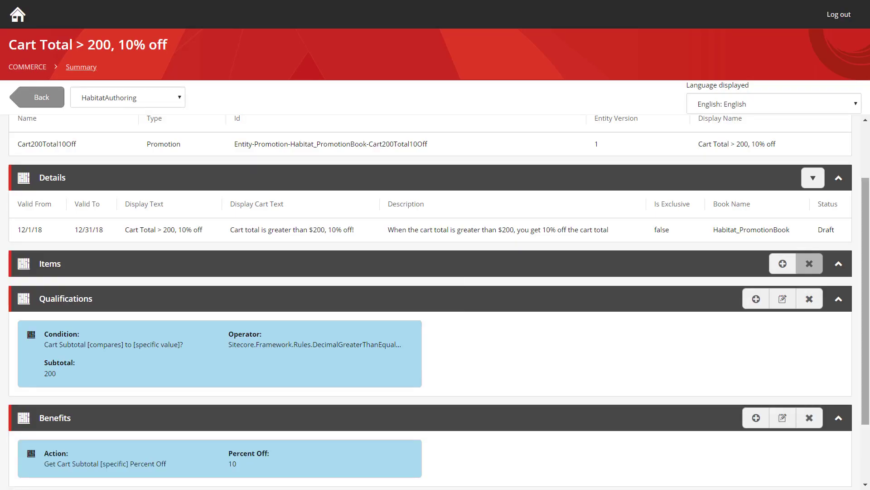
# Request approval with the comment '200 cart offer approval', moving status to ReadyForApproval.
pyautogui.scroll(-3)
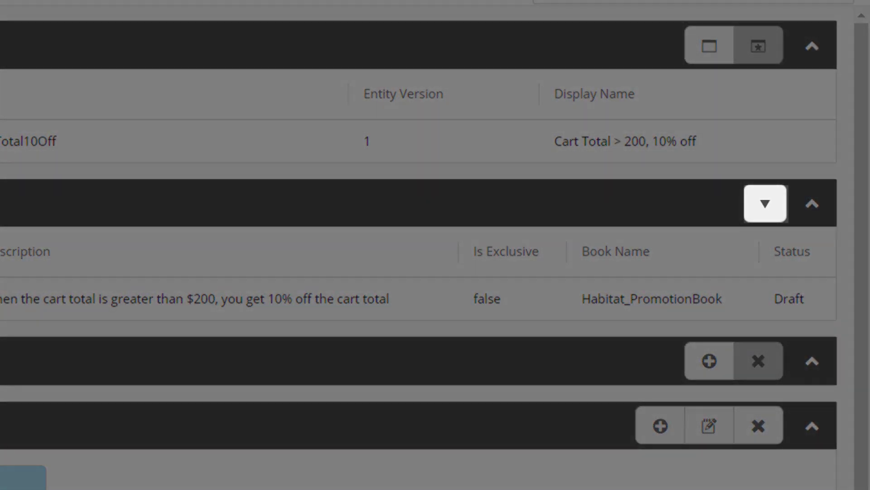
pyautogui.click(764, 203)
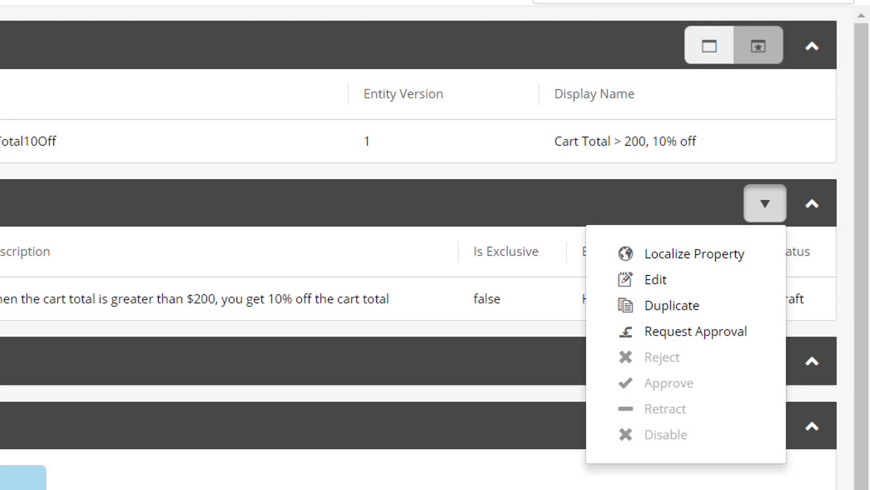
pyautogui.moveTo(695, 331)
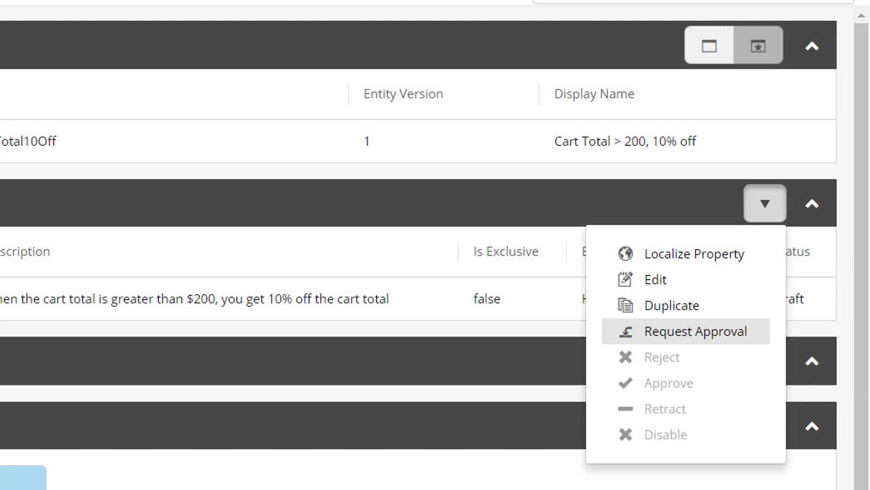
pyautogui.click(683, 331)
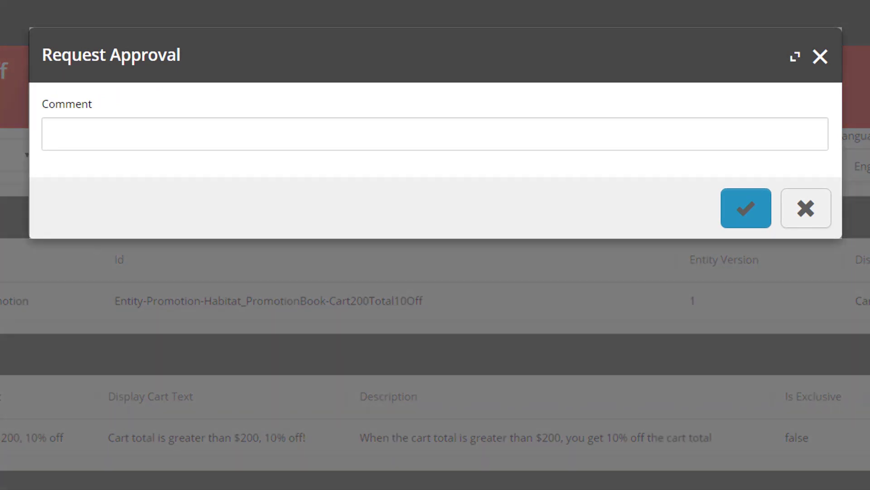
pyautogui.write('200')
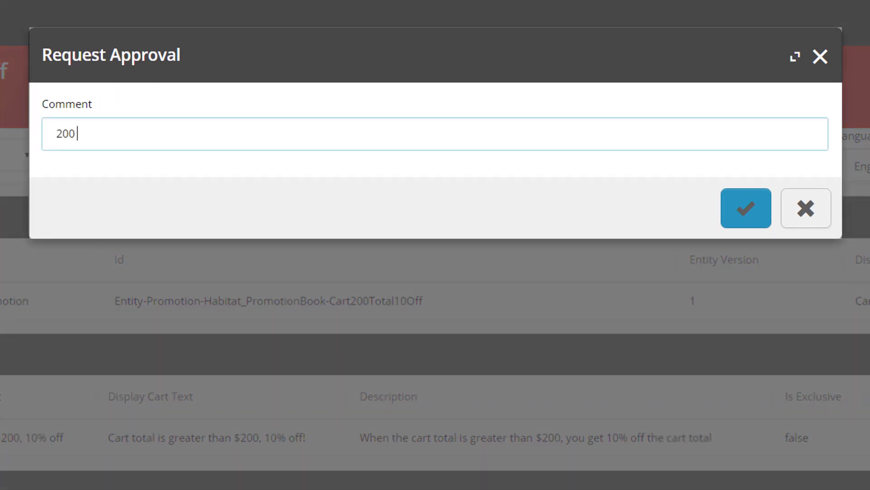
pyautogui.write('cart')
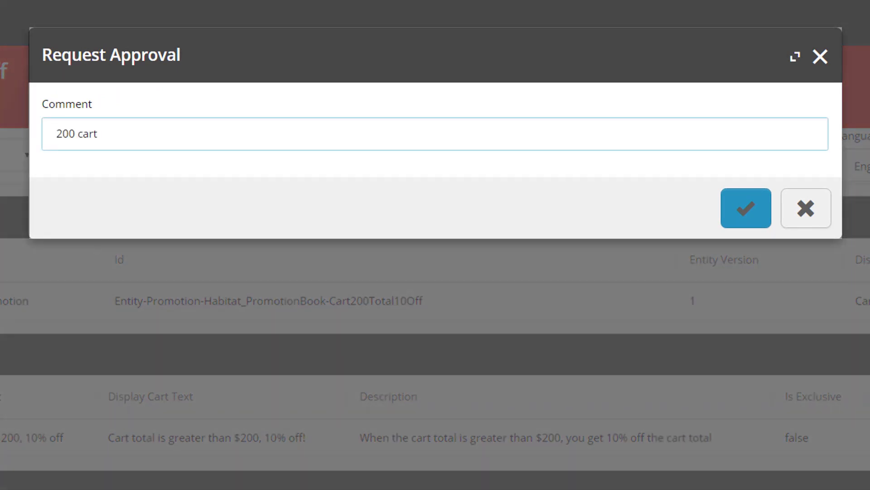
pyautogui.write('offer approval')
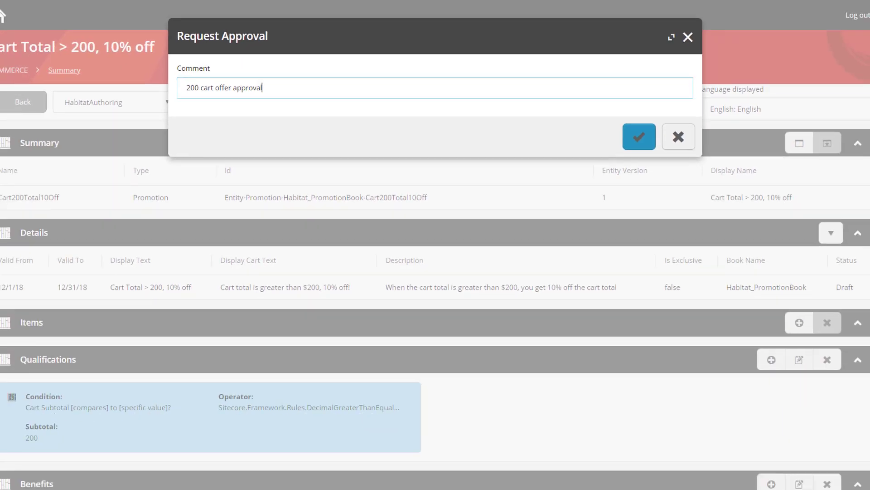
pyautogui.click(640, 137)
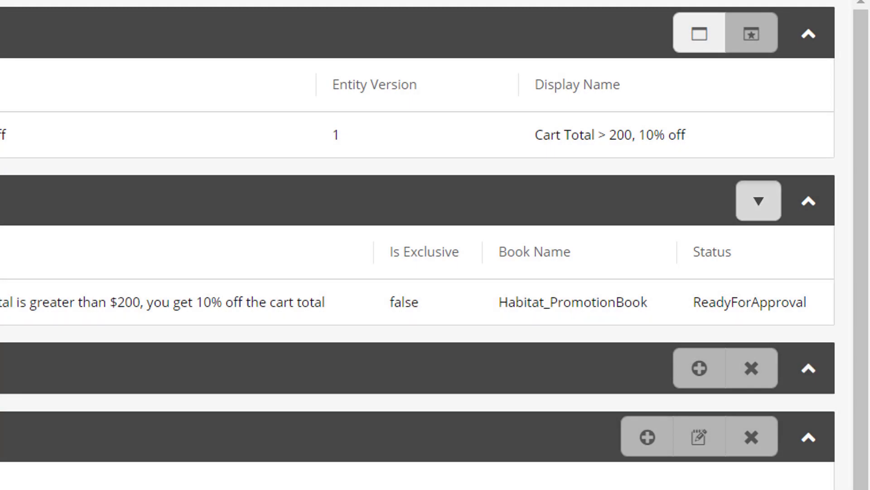
# Approve the promotion with comment '200 cart offer approved' and return to the promotion book.
pyautogui.click(810, 220)
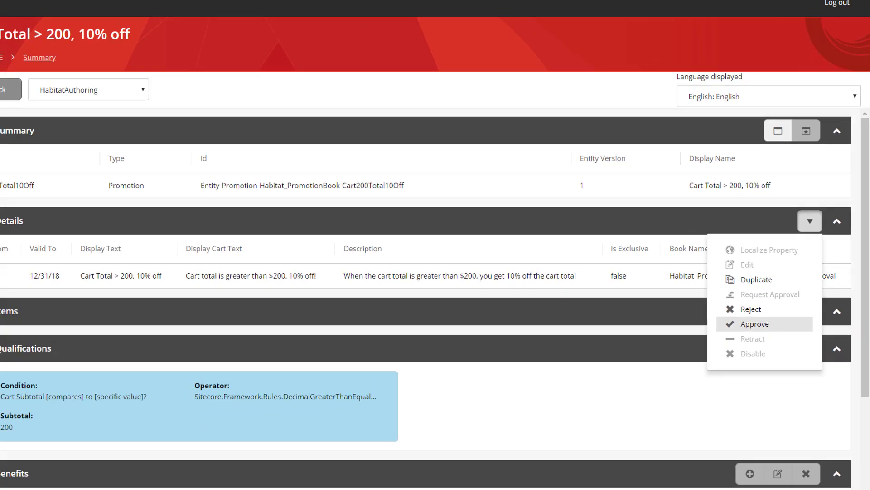
pyautogui.click(755, 323)
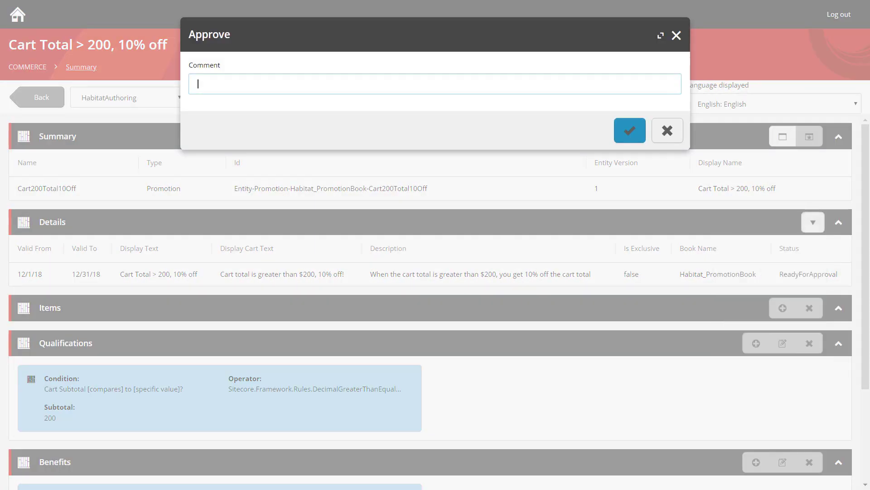
pyautogui.write('200 cart offer a')
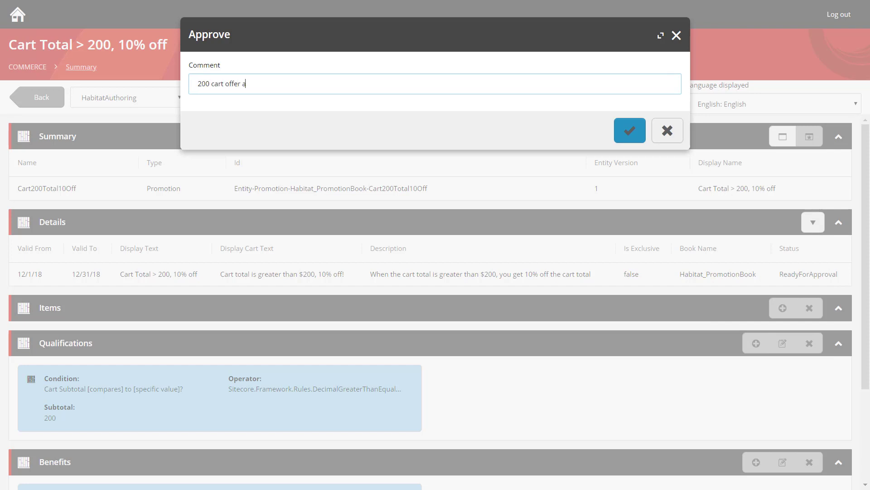
pyautogui.write('pproved')
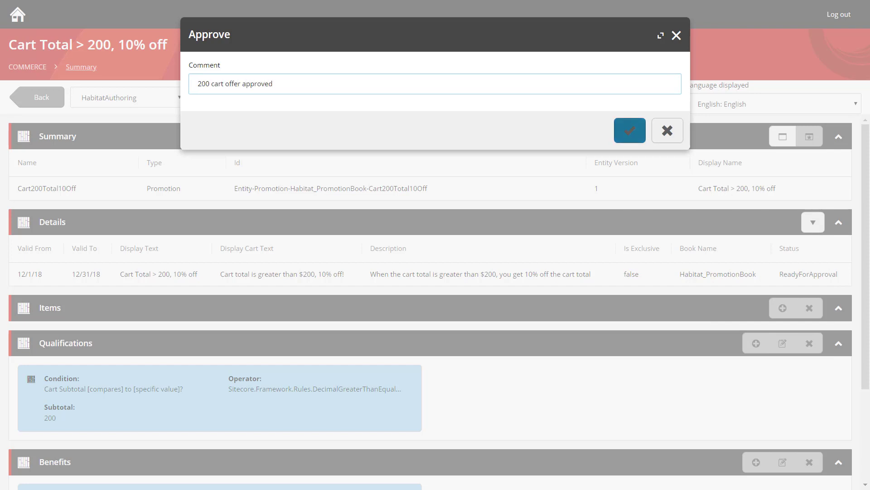
pyautogui.click(629, 130)
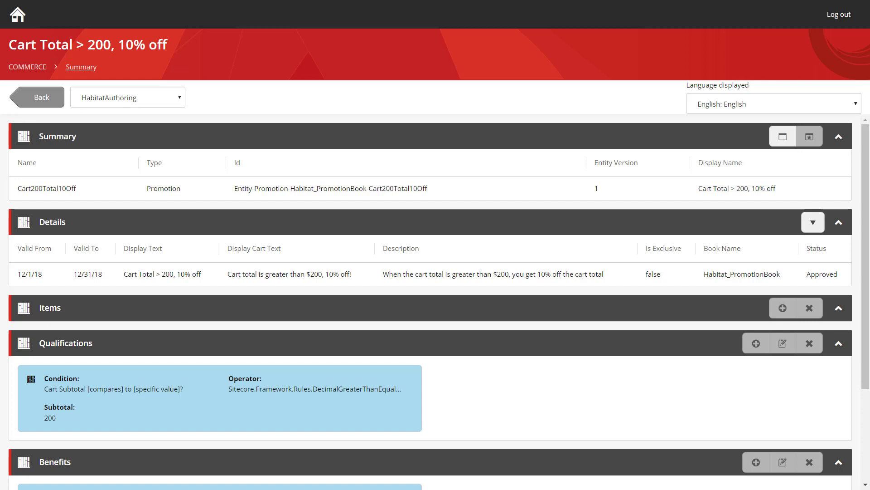
pyautogui.click(35, 97)
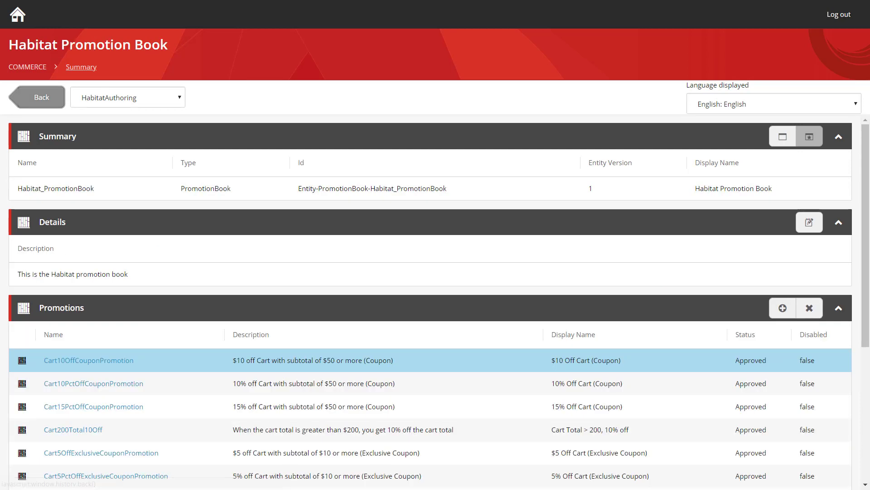